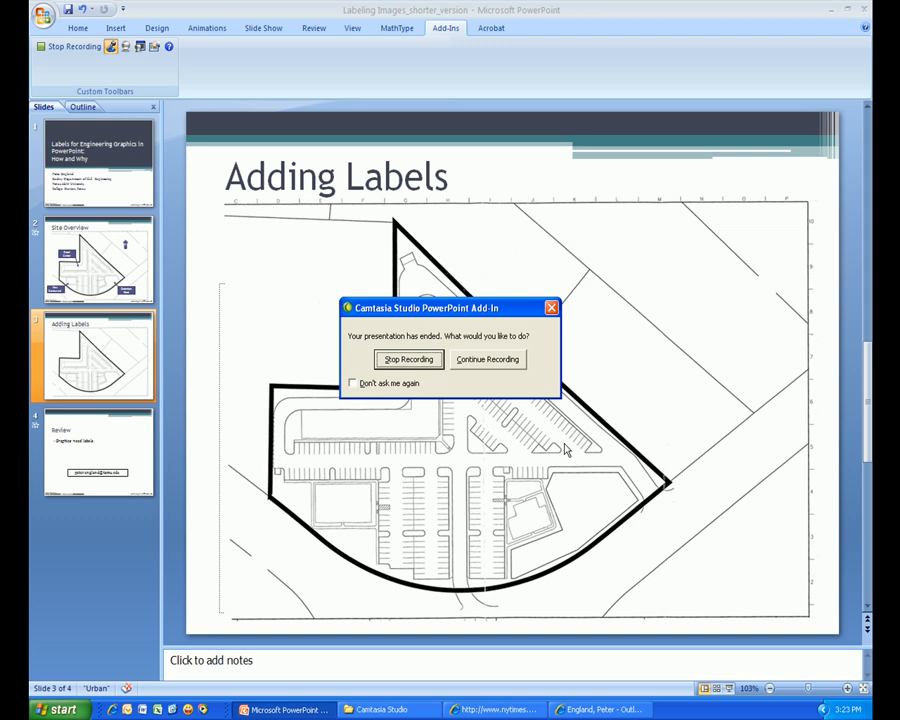
Step: Dismiss the Camtasia end-of-presentation prompt with Continue Recording to stay on the slide
{"action": "left_click", "coordinate": [488, 360]}
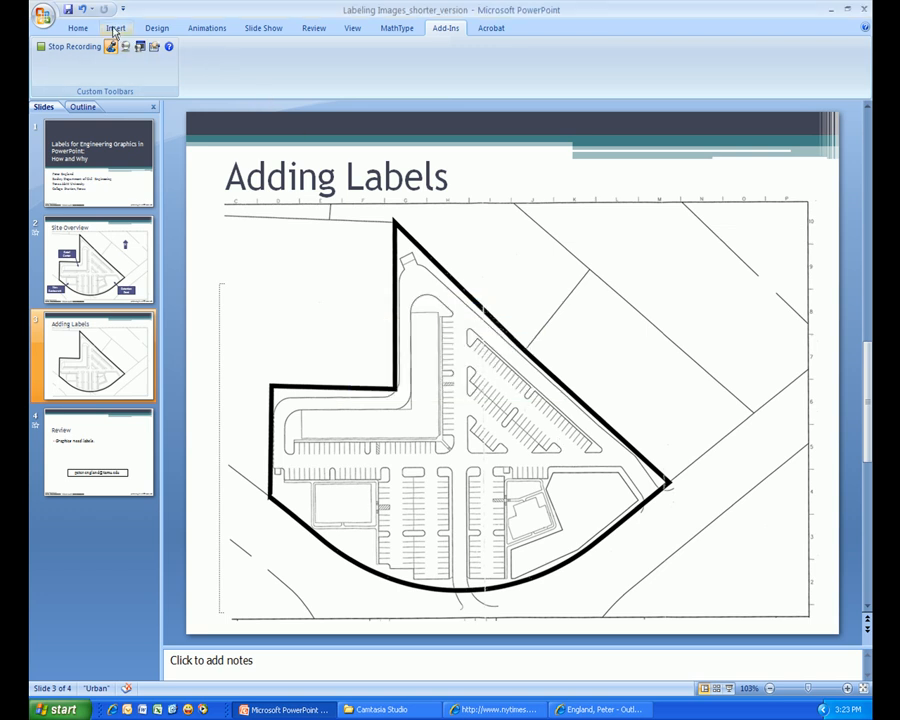
Step: Draw a filled rectangle from the Shapes gallery at the slide's lower right, outside the parcel outline
{"action": "left_click", "coordinate": [114, 28]}
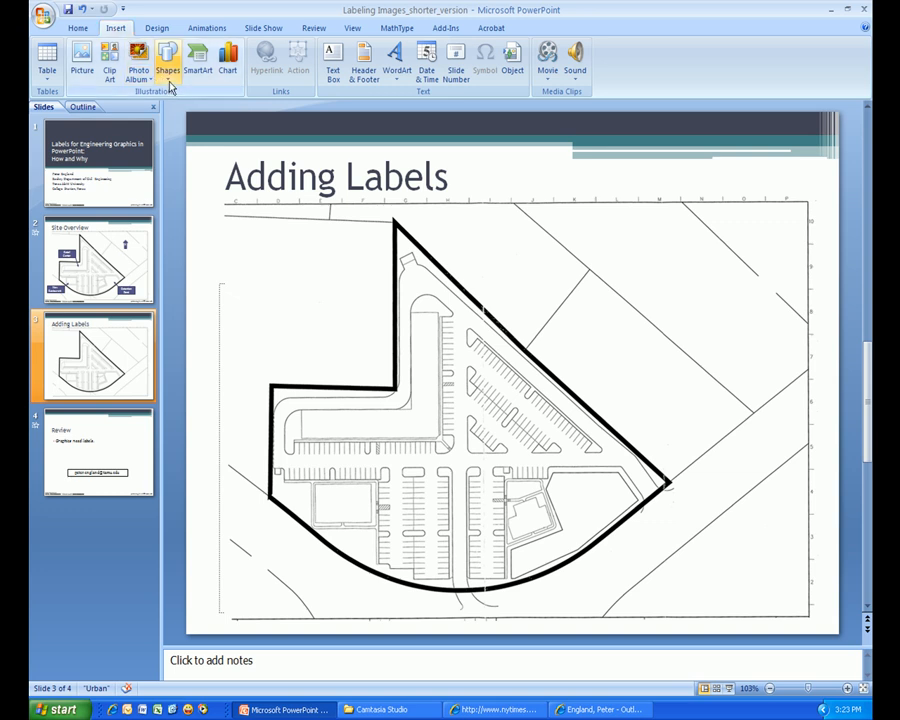
{"action": "left_click", "coordinate": [168, 58]}
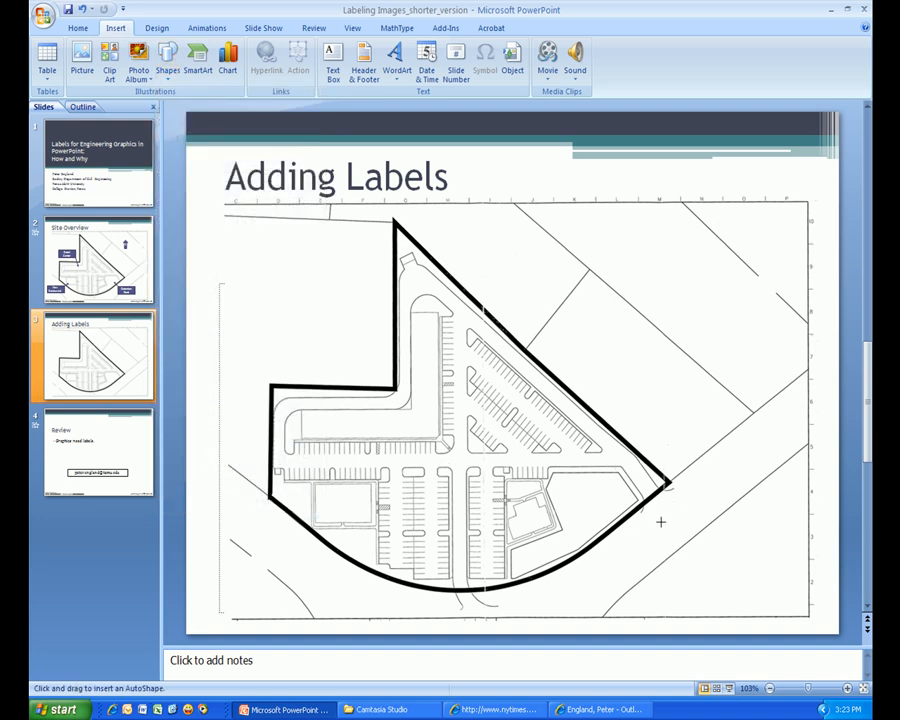
{"action": "left_click_drag", "start_coordinate": [660, 516], "coordinate": [758, 574]}
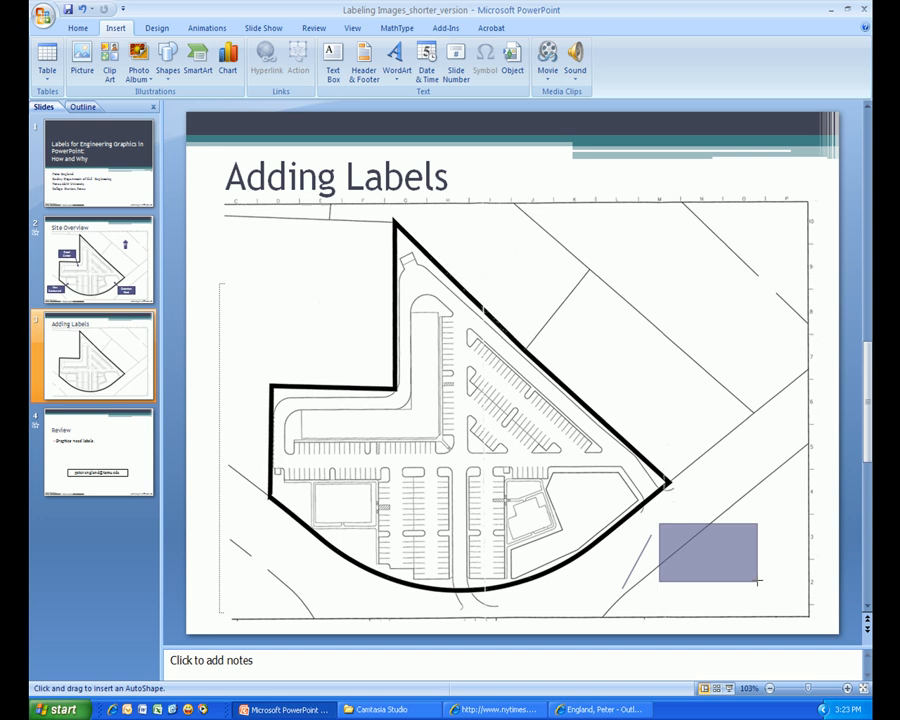
{"action": "left_click", "coordinate": [704, 556]}
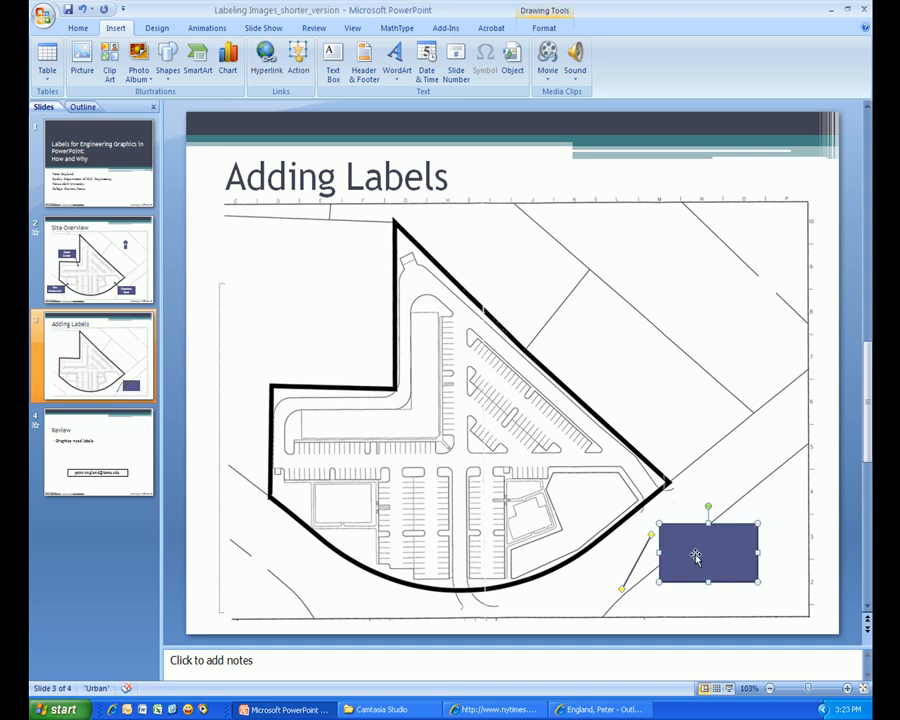
Step: Enter the text 'Detention Pond' into the rectangle via its Edit Text option
{"action": "right_click", "coordinate": [708, 552]}
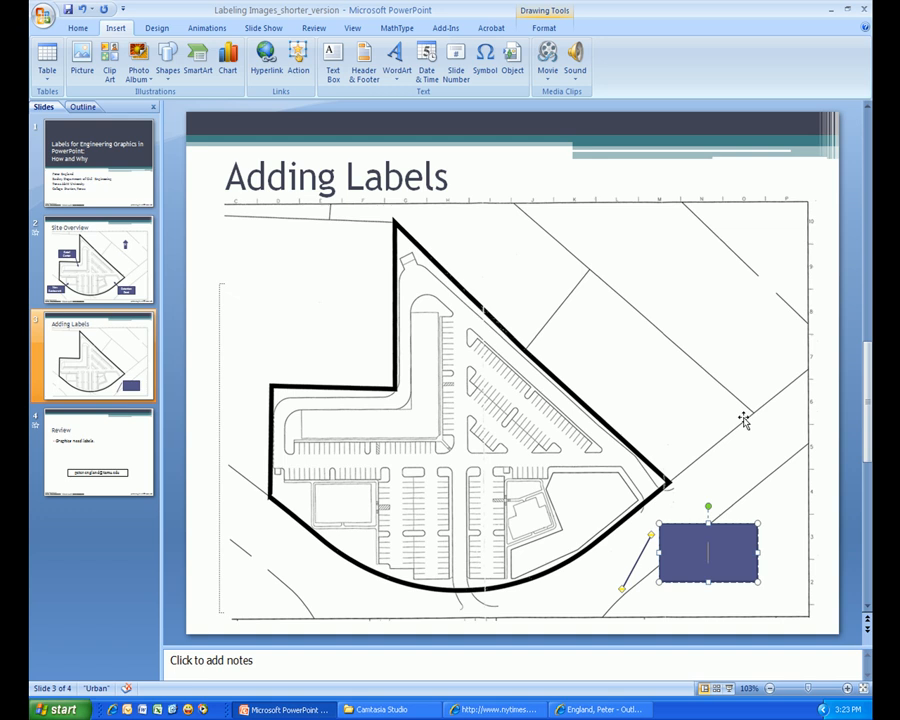
{"action": "type", "text": "Detention"}
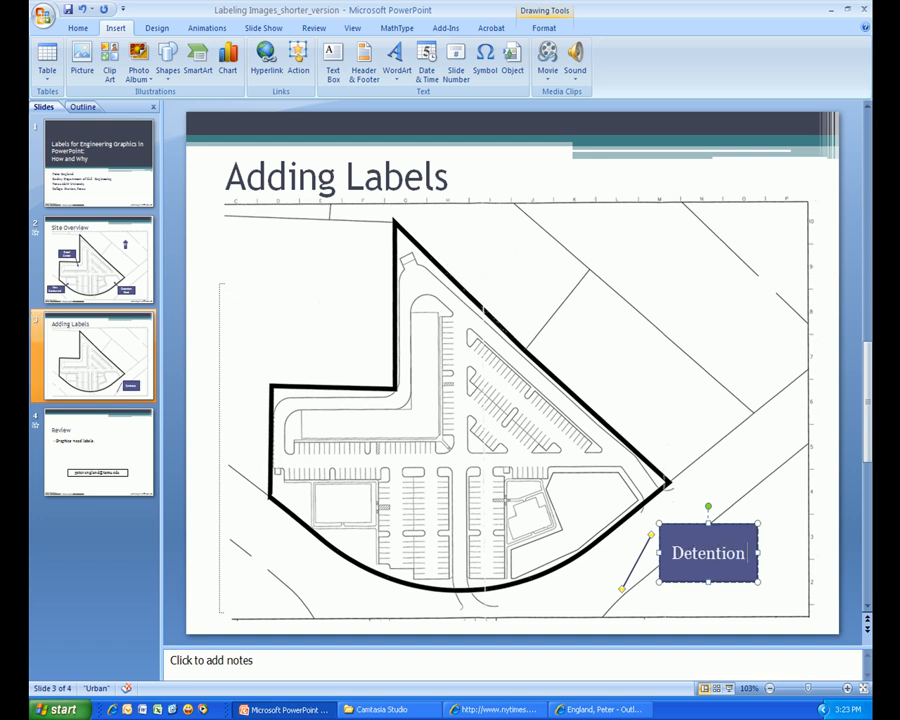
{"action": "type", "text": "Pond"}
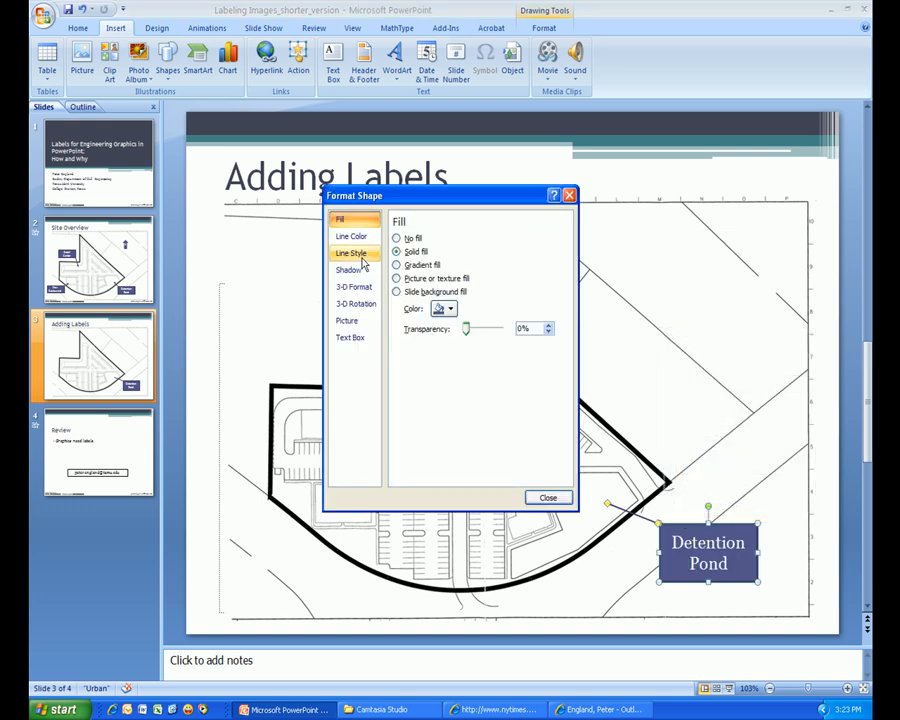
Step: Give the leader line an arrowhead End type and a larger Width in Format Shape, then close it
{"action": "left_click", "coordinate": [352, 252]}
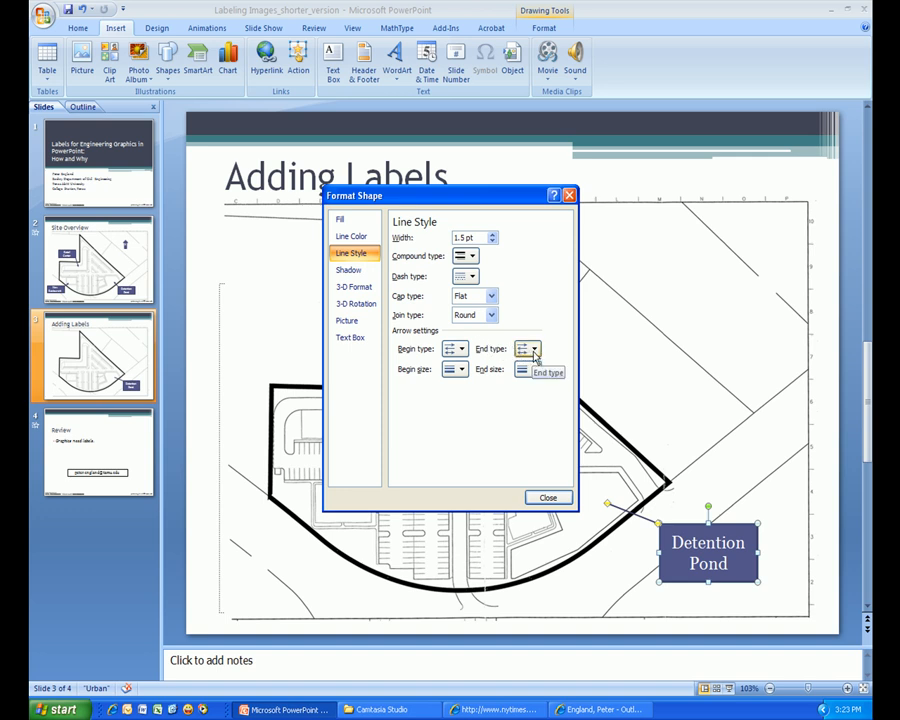
{"action": "left_click", "coordinate": [536, 348]}
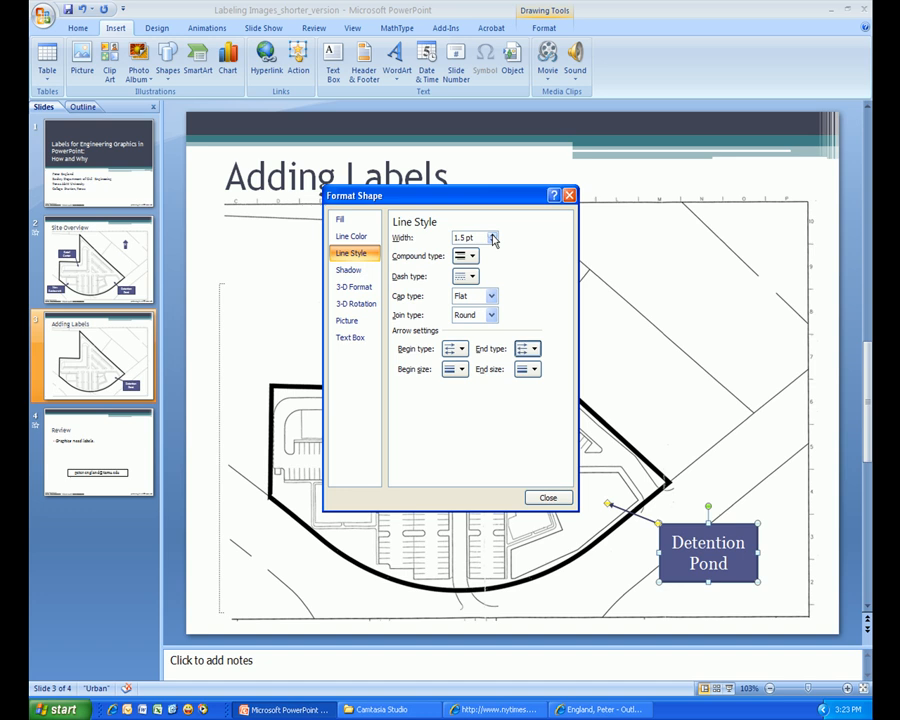
{"action": "left_click", "coordinate": [492, 234]}
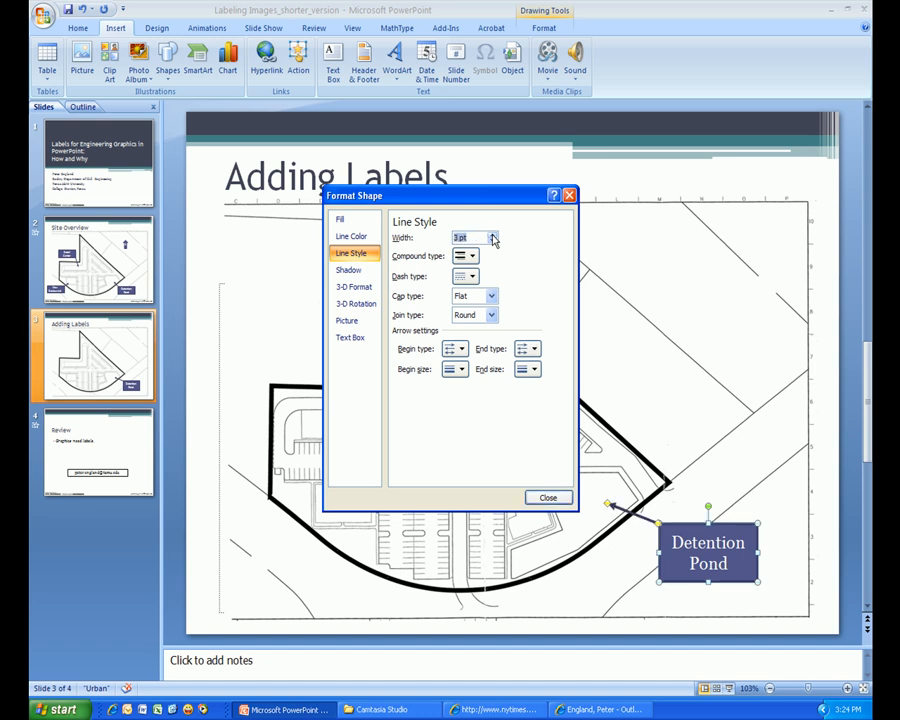
{"action": "left_click", "coordinate": [548, 496]}
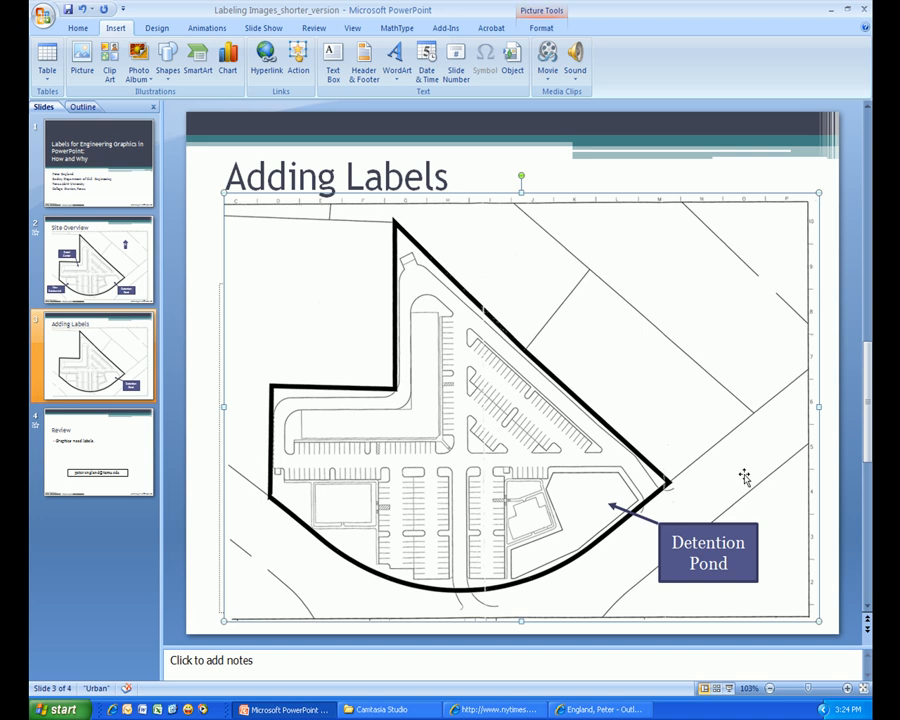
{"action": "mouse_move", "coordinate": [744, 480]}
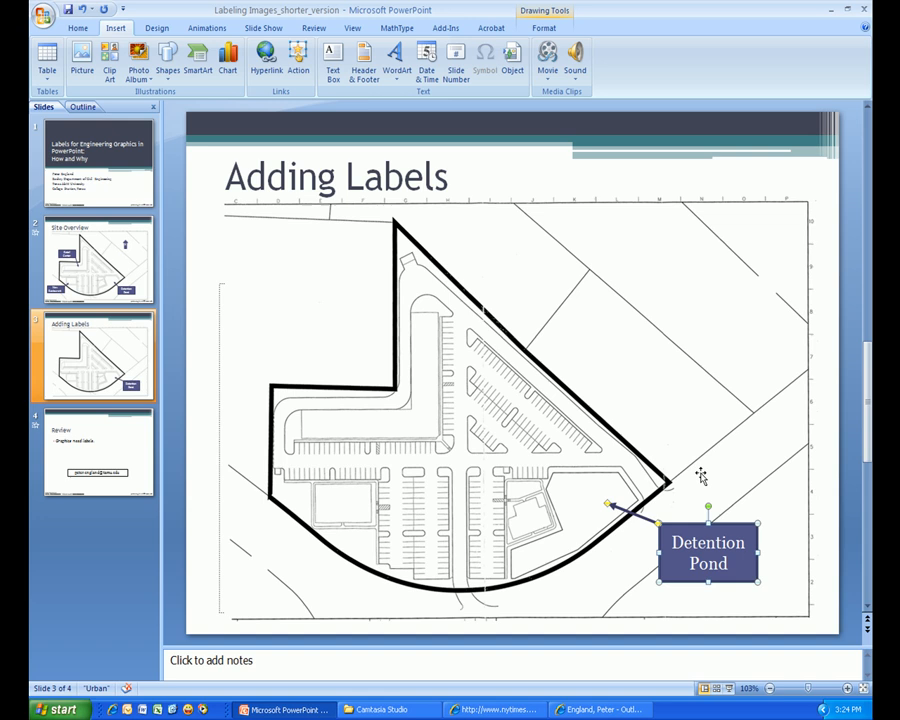
{"action": "mouse_move", "coordinate": [702, 480]}
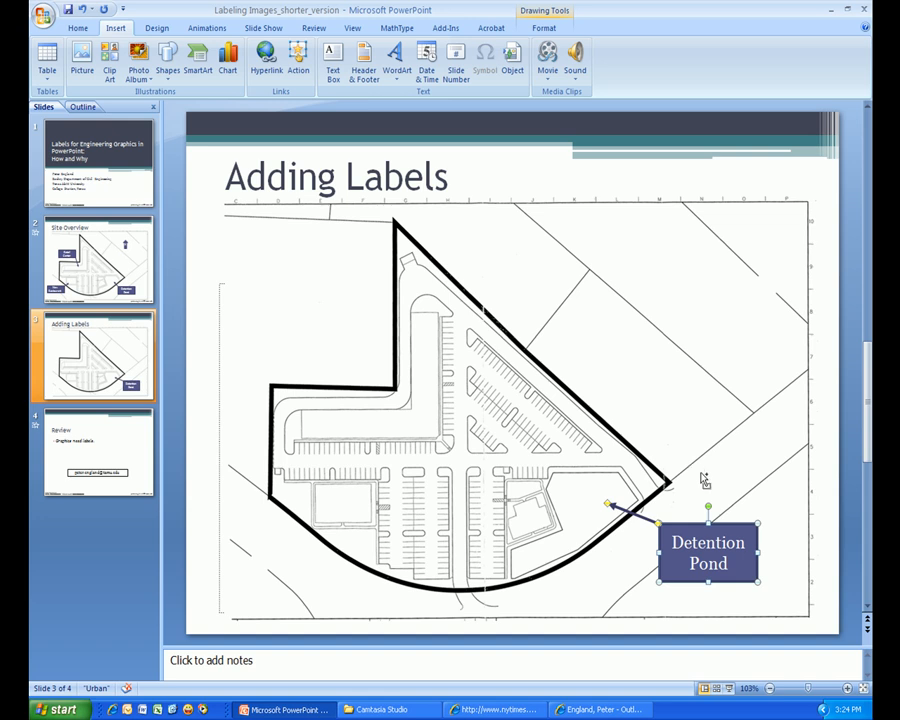
{"action": "left_click_drag", "start_coordinate": [708, 552], "coordinate": [718, 564]}
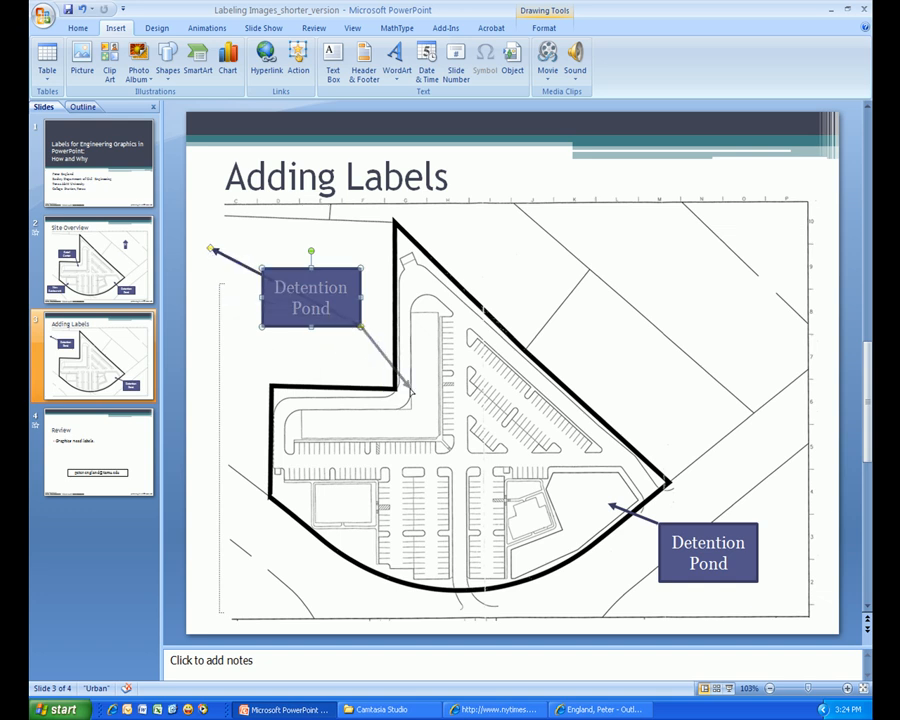
Step: Replace the copied upper-left callout's text with 'Retail Space'
{"action": "double_click", "coordinate": [310, 298]}
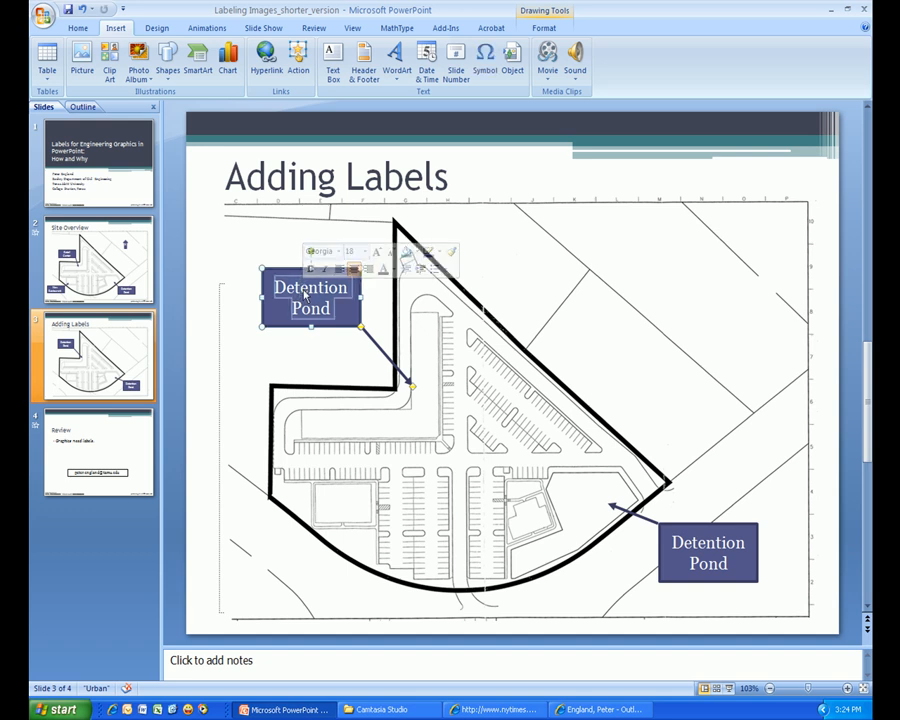
{"action": "type", "text": "Retail"}
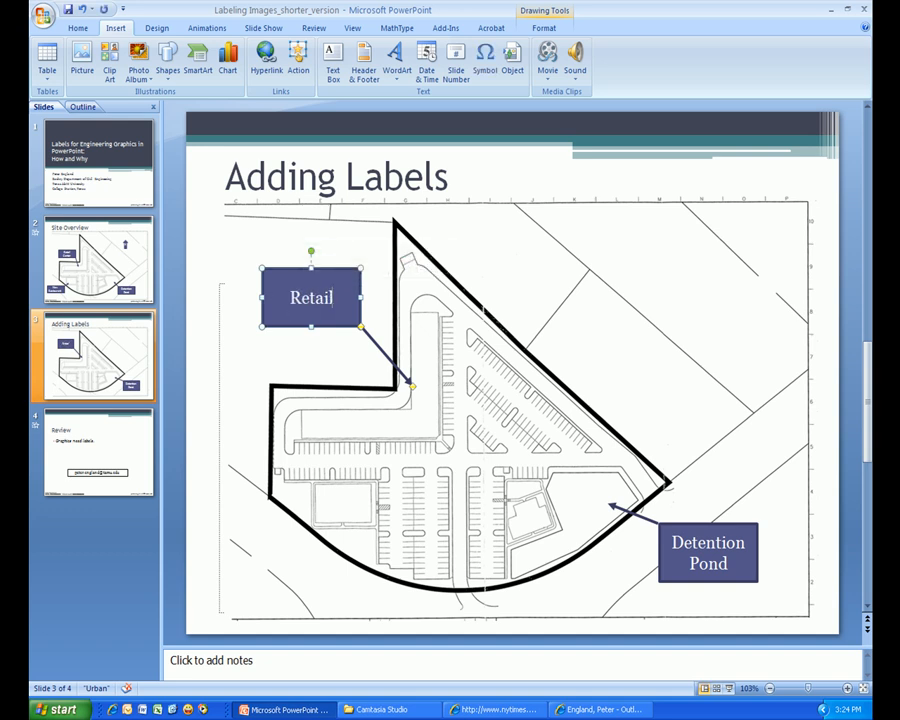
{"action": "type", "text": "Space"}
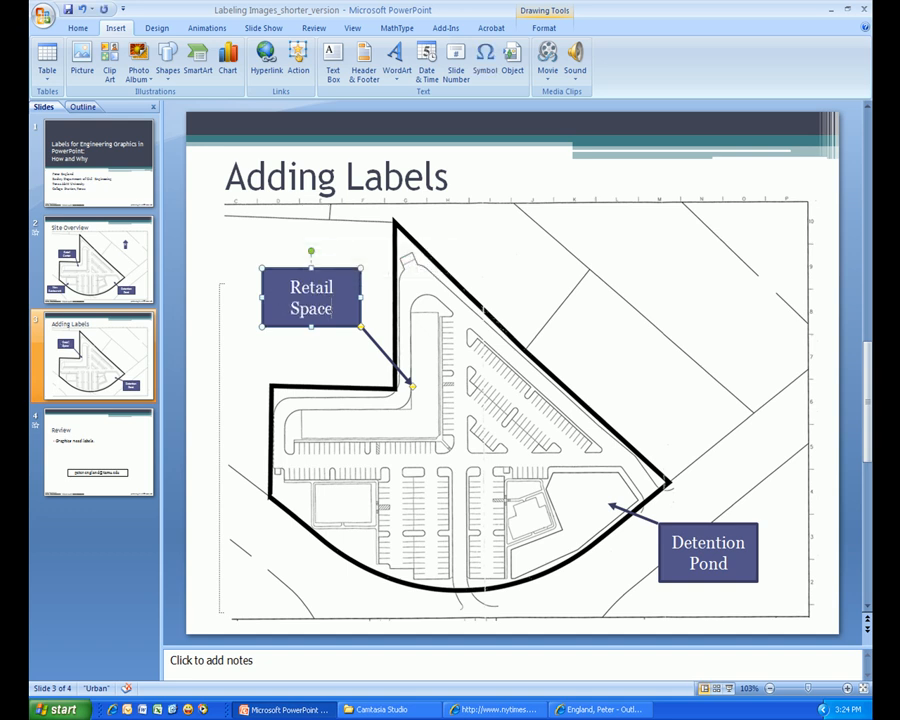